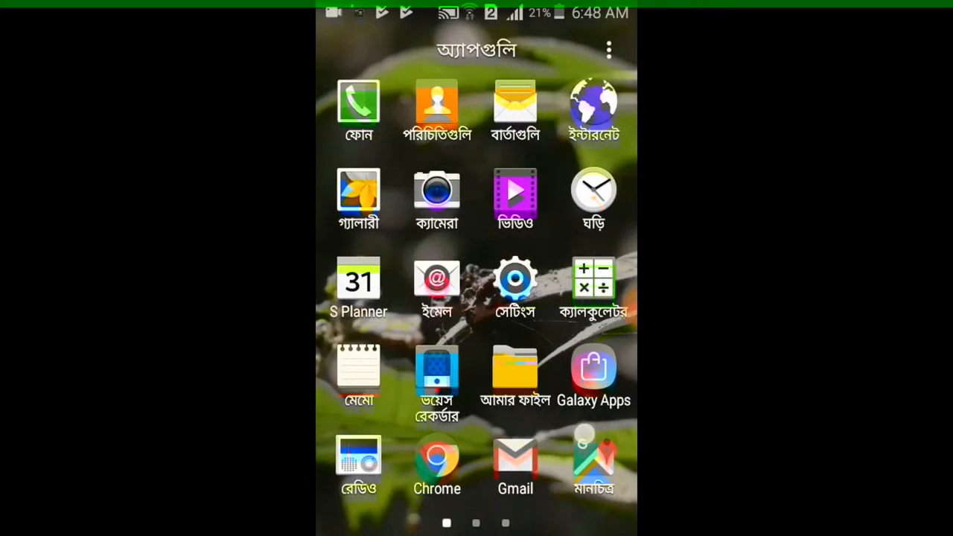
# Rerun the 'dslr dashboard' search and view the qDslrDashboard app page priced 765.07
pyautogui.click(593, 369)
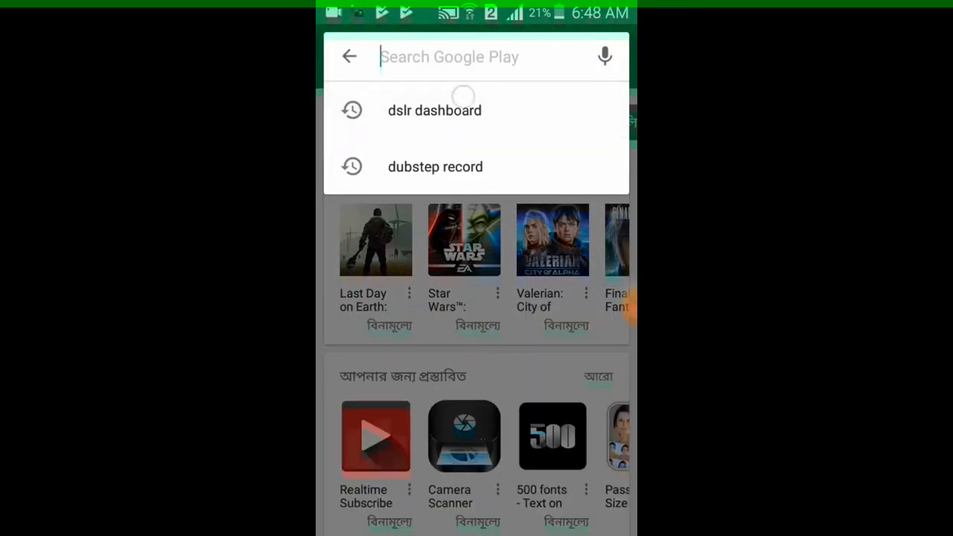
pyautogui.click(435, 110)
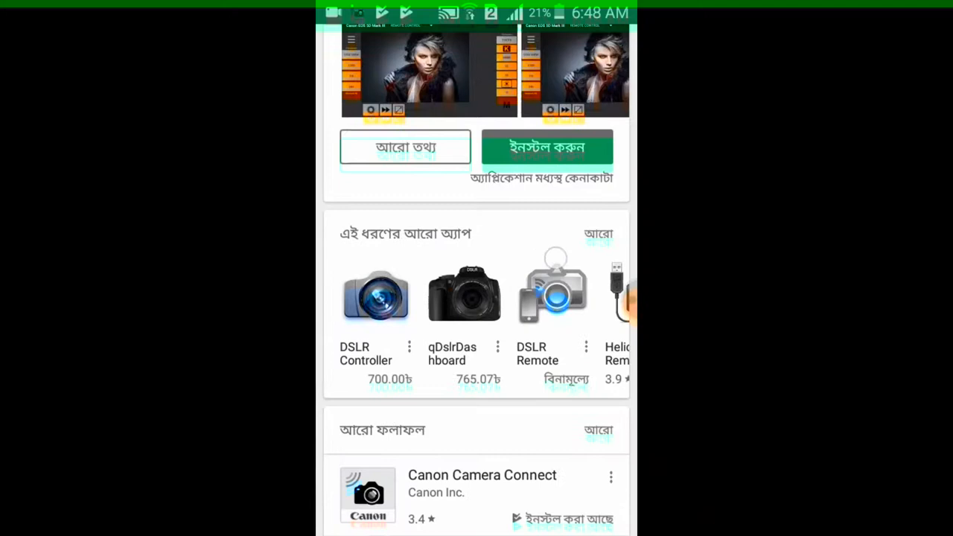
pyautogui.scroll(3)
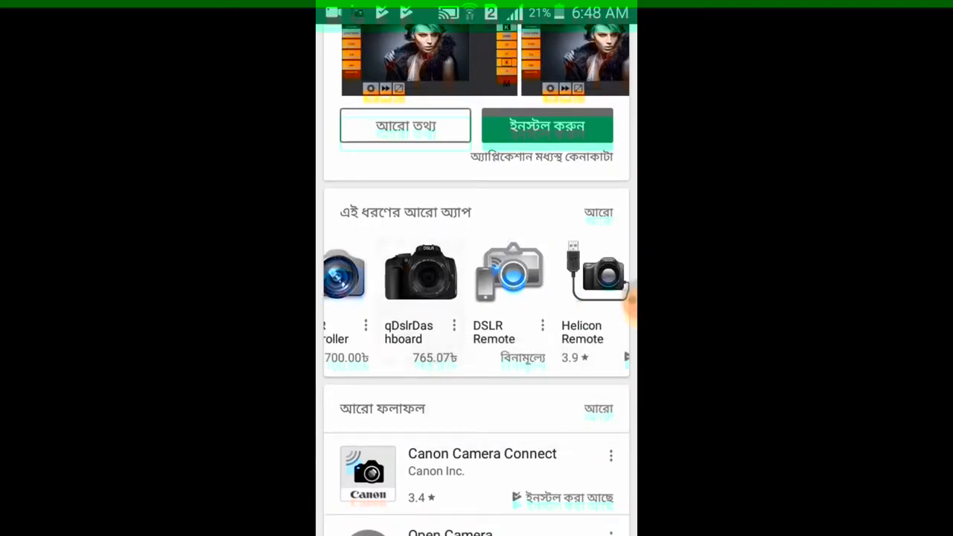
pyautogui.click(420, 271)
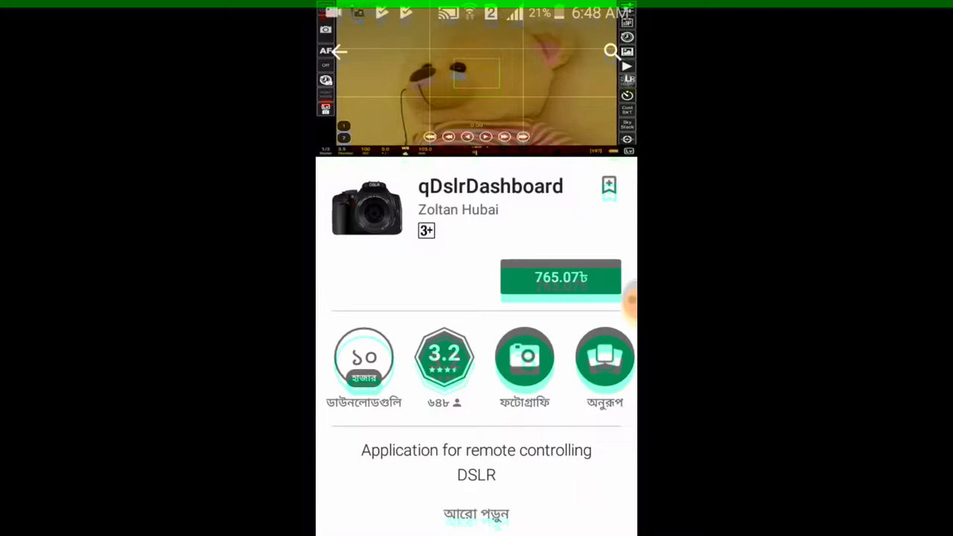
pyautogui.scroll(-3)
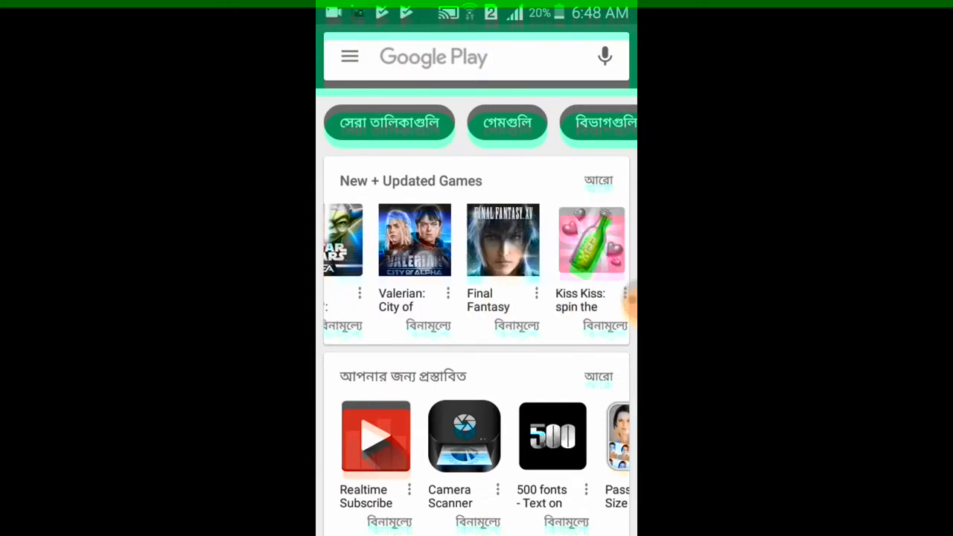
# Switch back to the Play Store from the recent apps list
pyautogui.hscroll(-3)
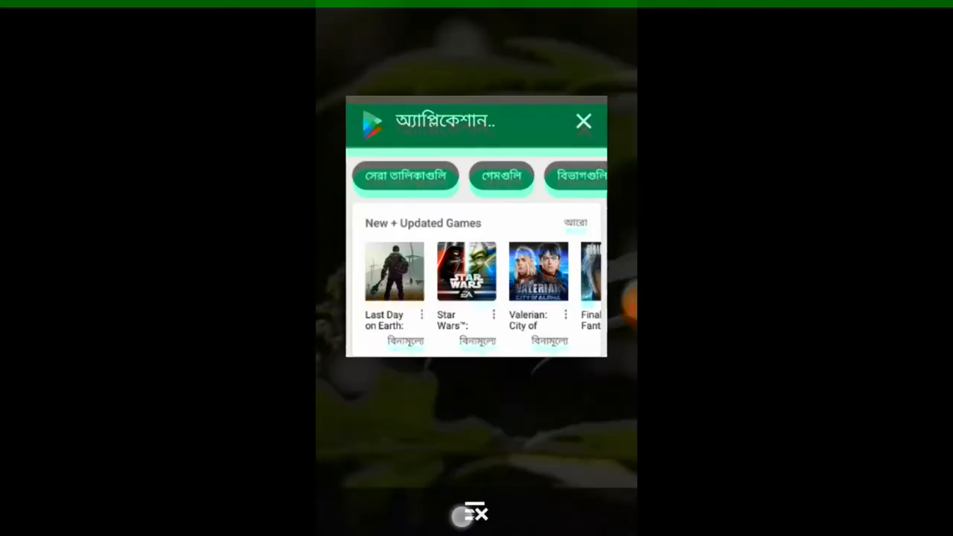
pyautogui.click(584, 122)
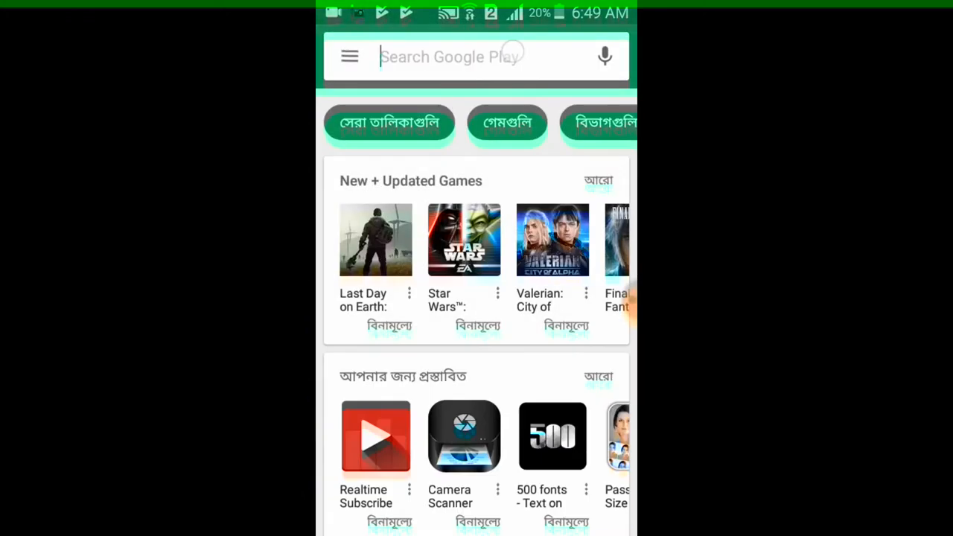
# Search the store for 'helicon' and see the installed Helicon Remote lead the results
pyautogui.write('dslr dashboard')
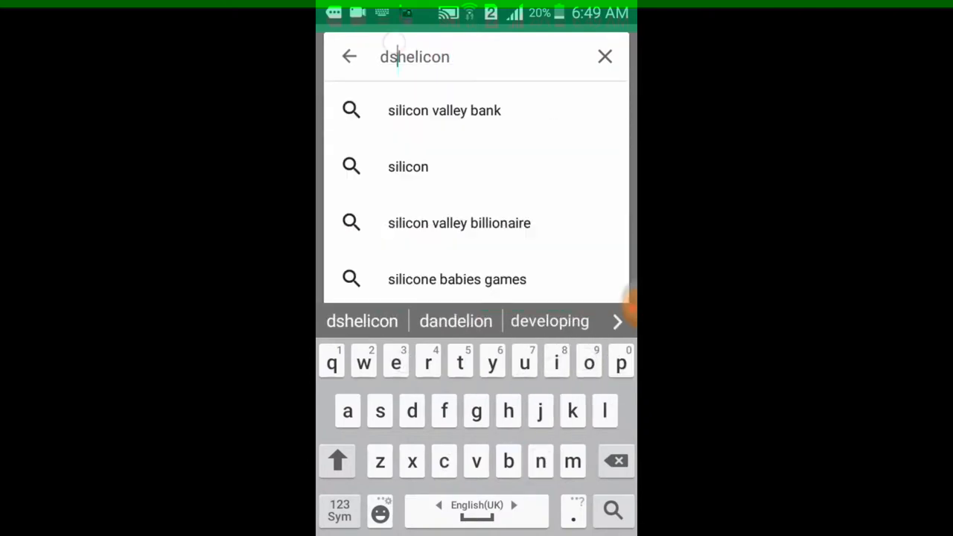
pyautogui.click(617, 462)
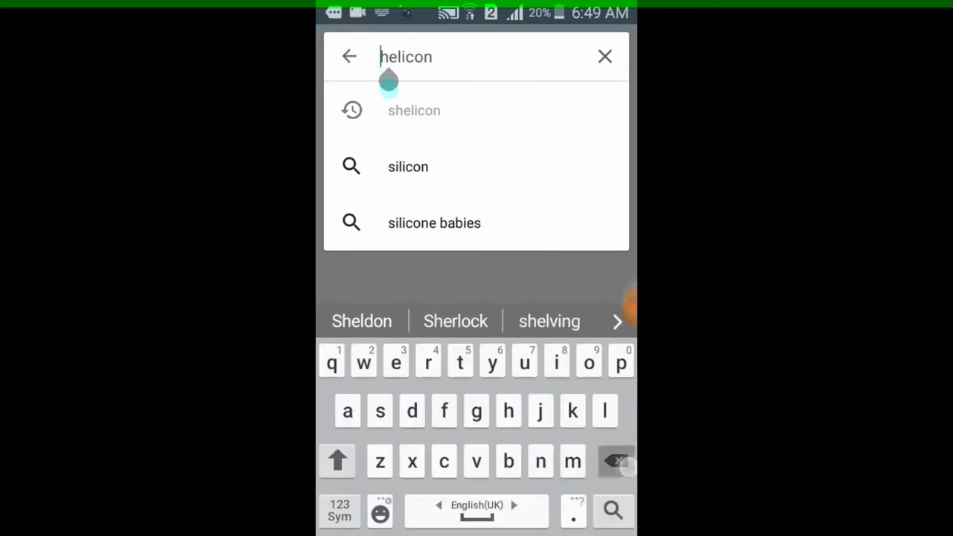
pyautogui.click(612, 509)
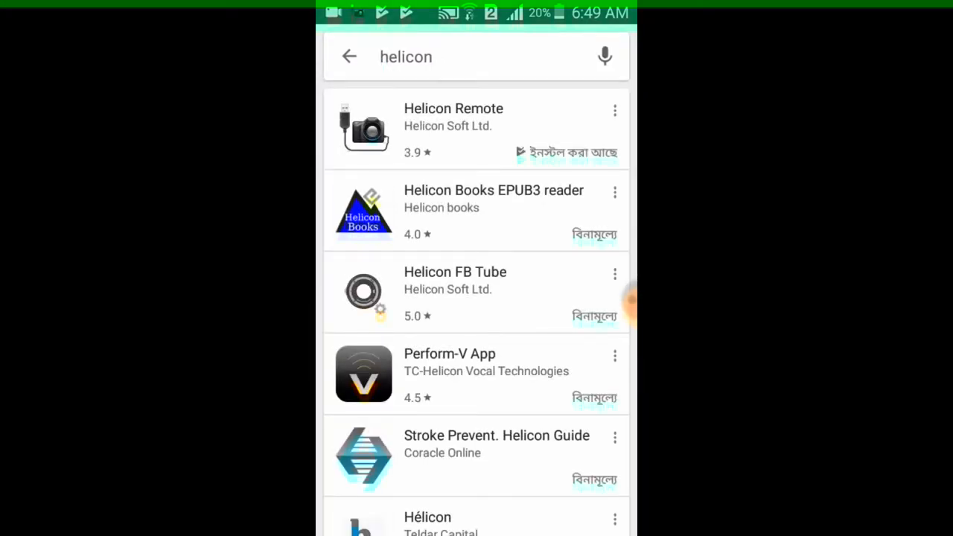
pyautogui.click(453, 127)
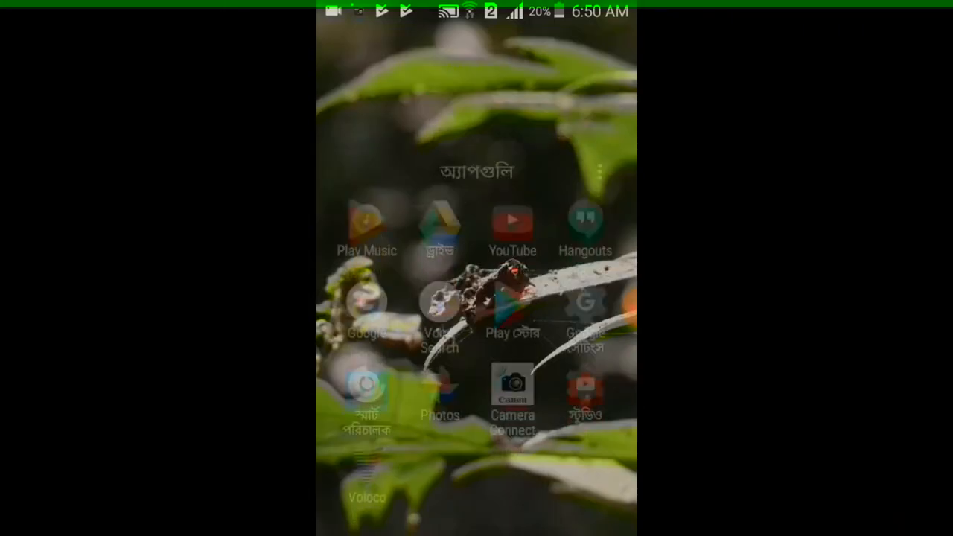
# Launch Helicon Remote and connect the Canon DSLR to show live view with focus controls
pyautogui.hscroll(-3)
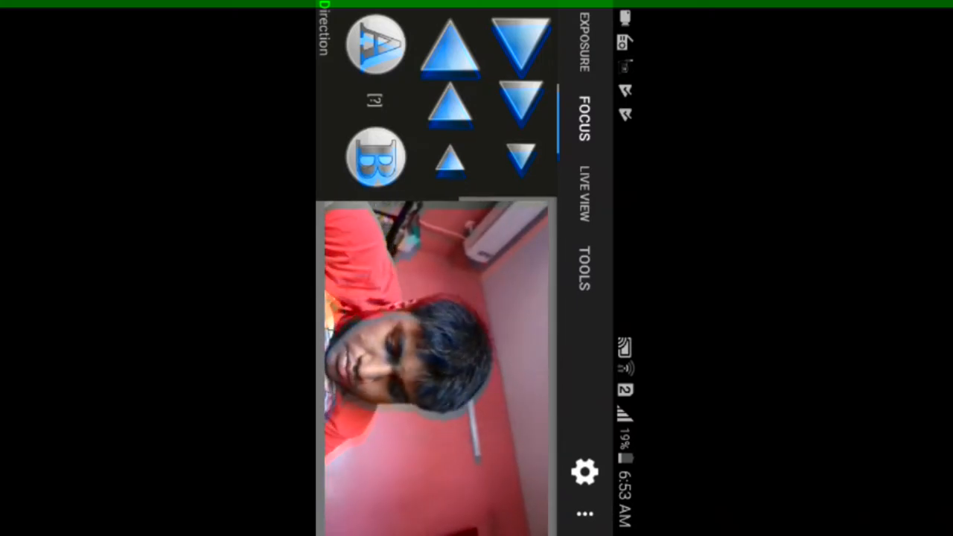
# Show the Live View settings panel with its overlay checkboxes beside the camera feed
pyautogui.click(579, 208)
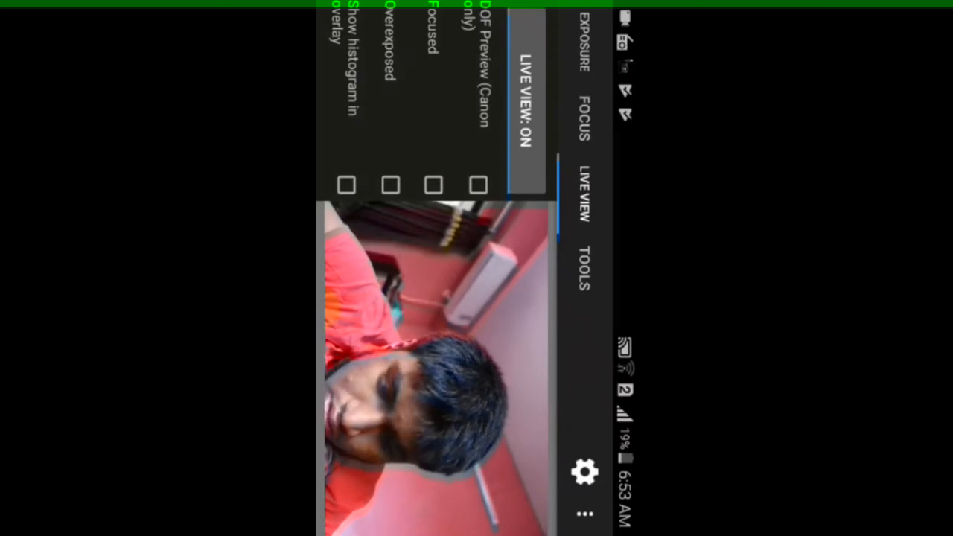
# Enable the Focused highlight and Show Histogram overlay on the live image
pyautogui.click(433, 185)
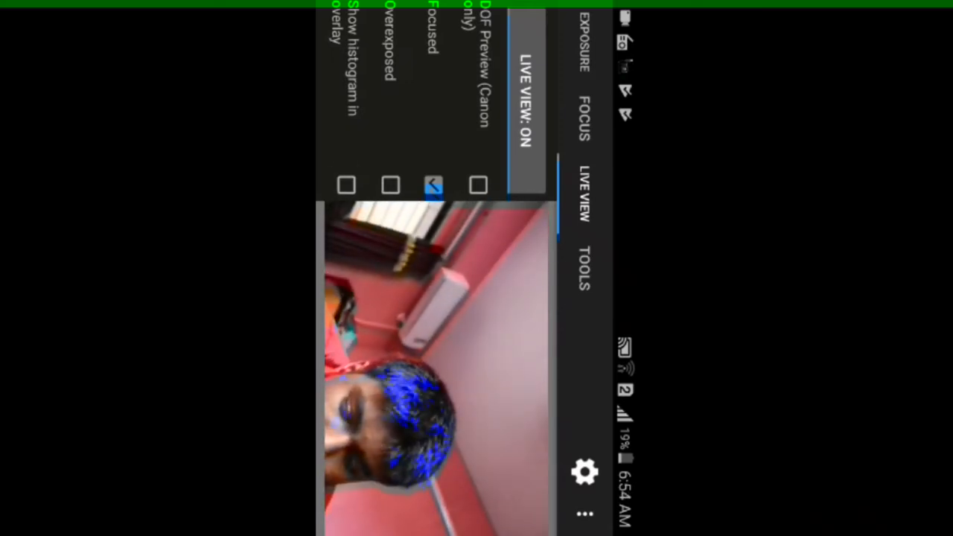
pyautogui.click(346, 185)
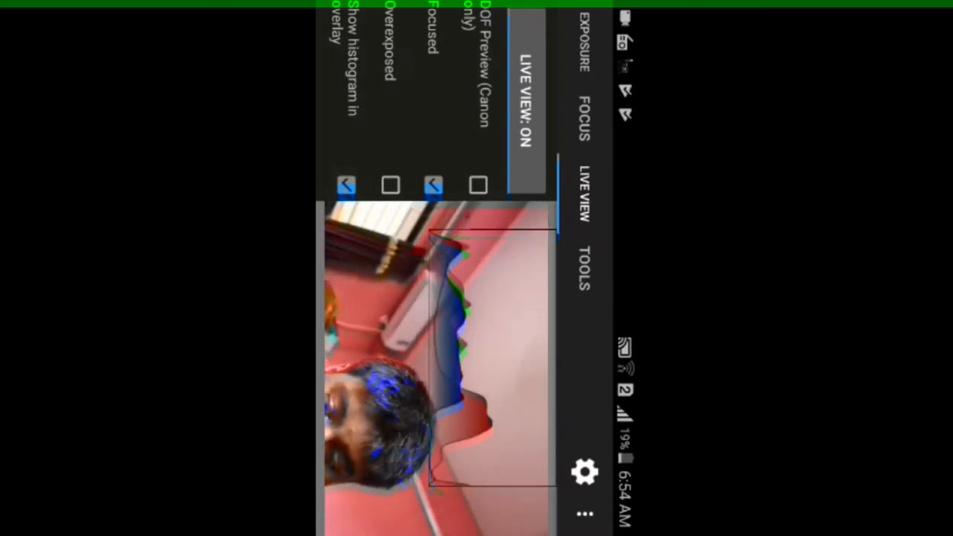